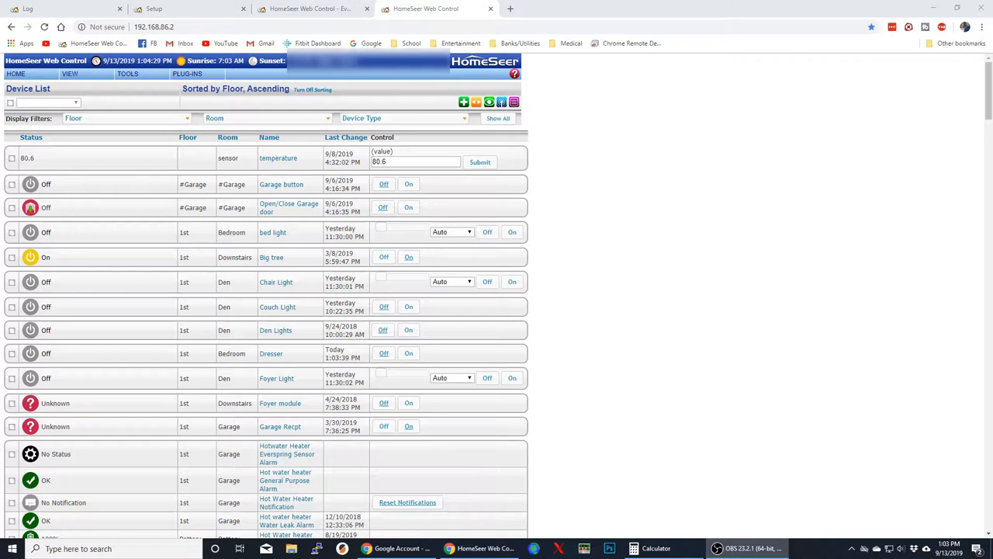
pyautogui.moveTo(159, 61)
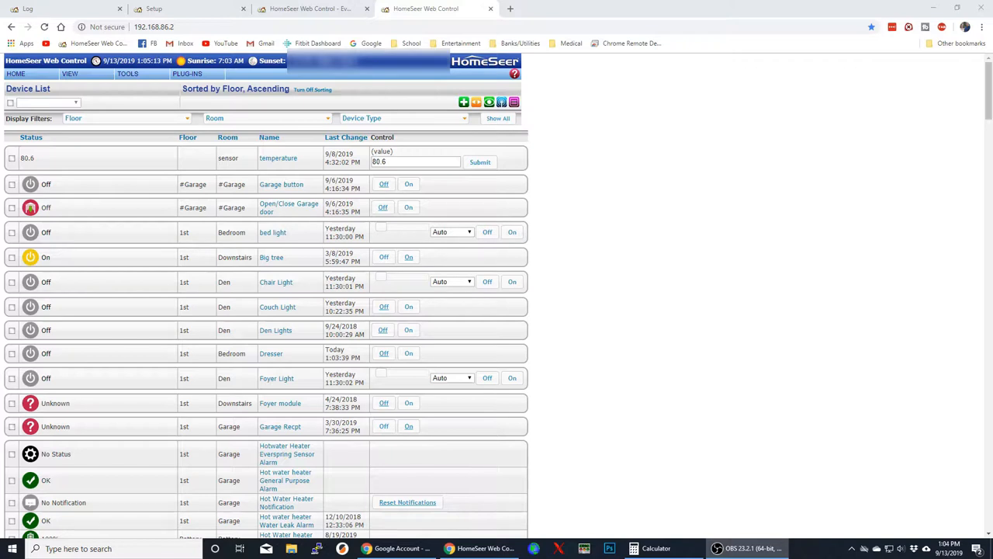
# Step: View the E-Mail settings, then the log showing rejected username-and-password email errors
pyautogui.click(154, 9)
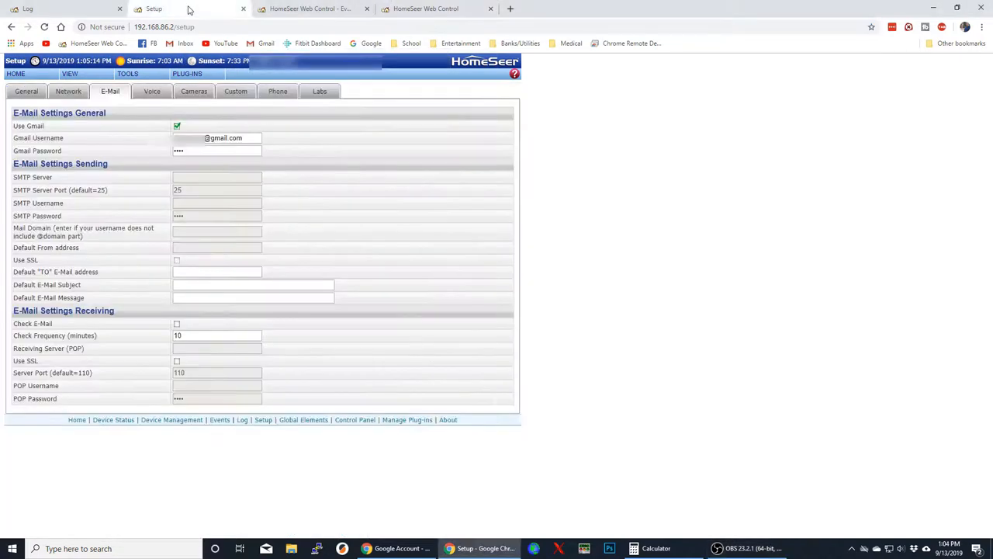
pyautogui.click(127, 73)
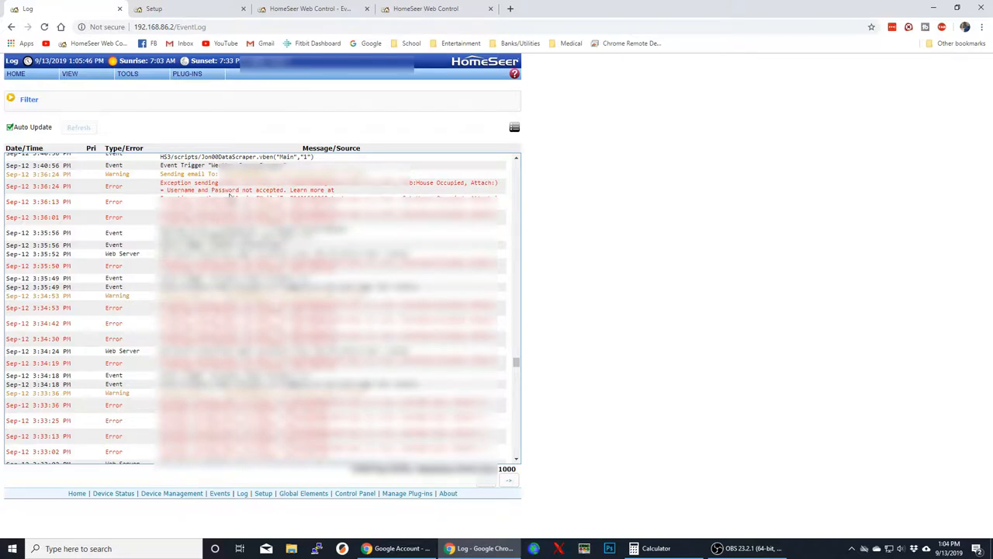
pyautogui.click(43, 9)
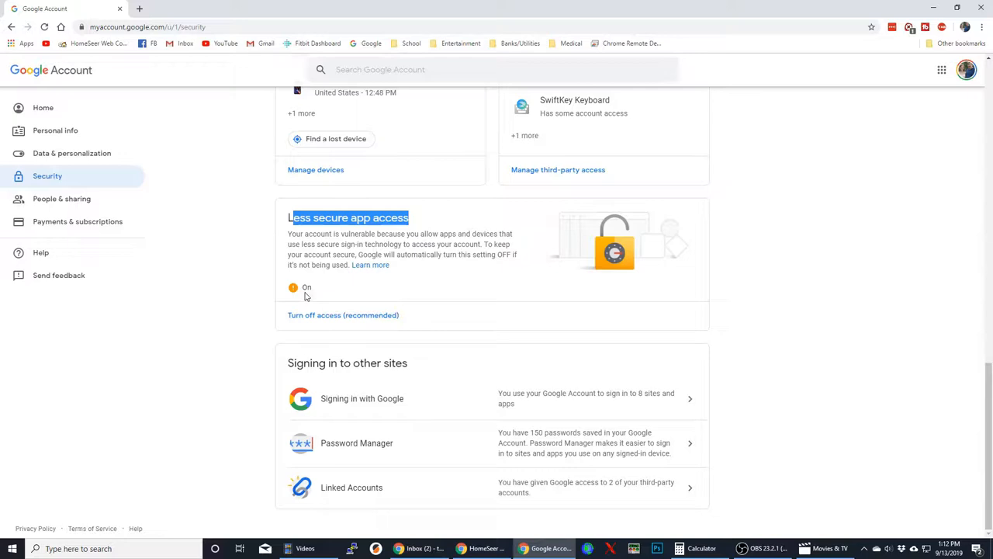
pyautogui.moveTo(346, 287)
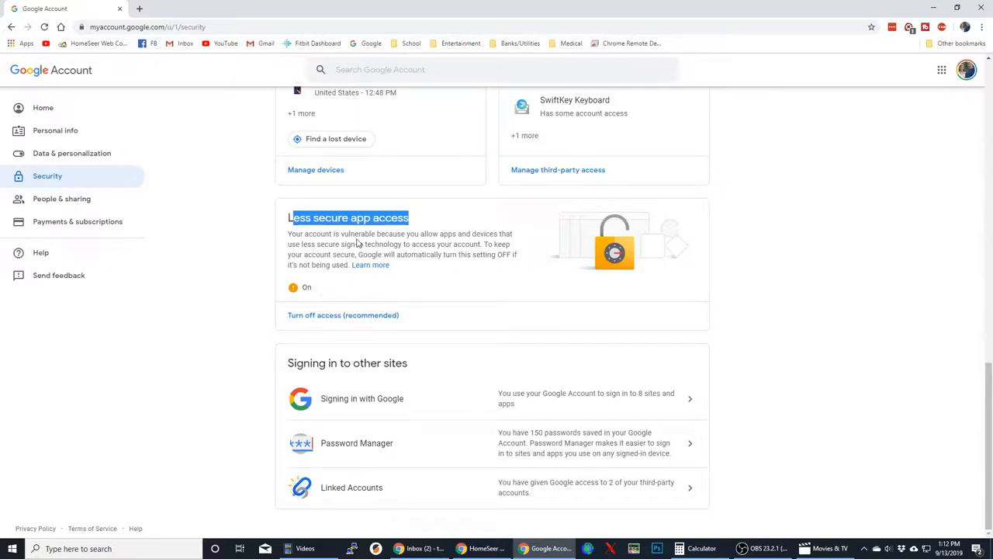
pyautogui.moveTo(396, 233)
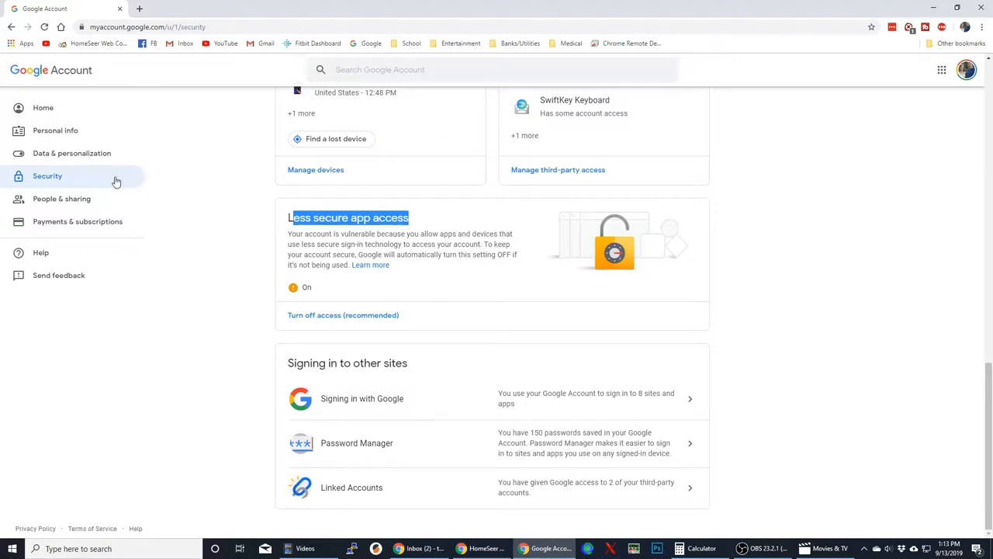
pyautogui.moveTo(478, 397)
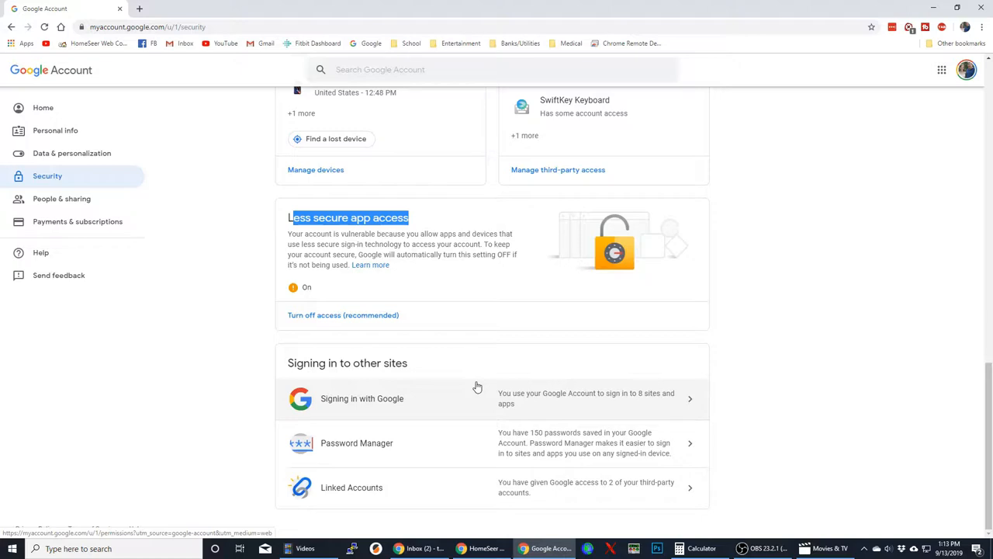
# Step: Return to HomeSeer Web Control's Event Groups list after enabling Google less secure app access
pyautogui.click(311, 10)
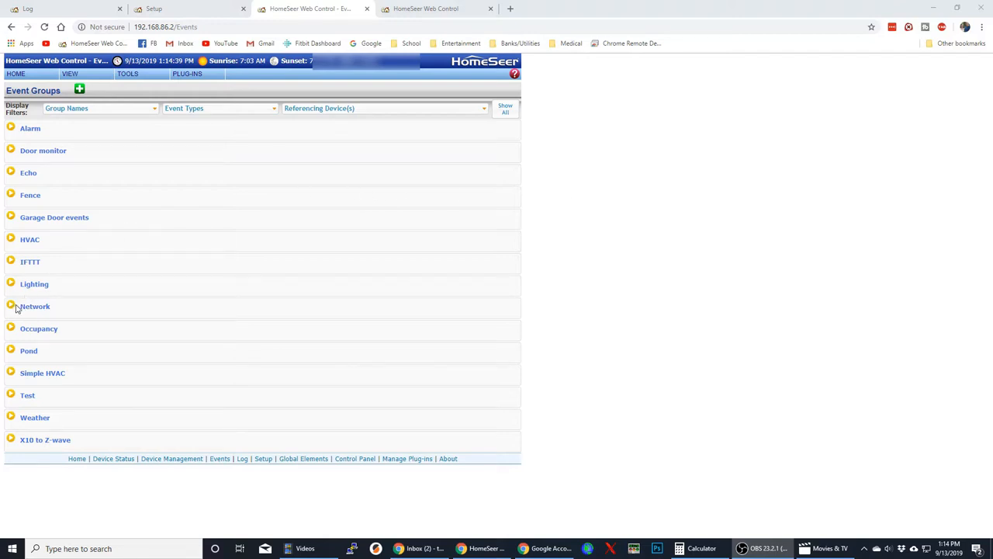
# Step: Expand the Network group and show the Modem Reboot event's 3:30 AM power-cycle actions
pyautogui.click(11, 306)
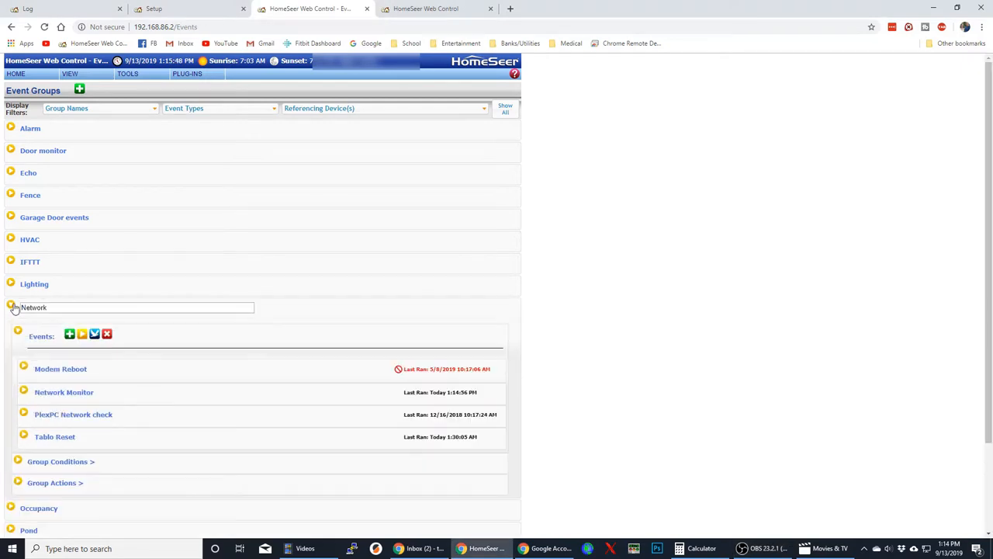
pyautogui.click(60, 369)
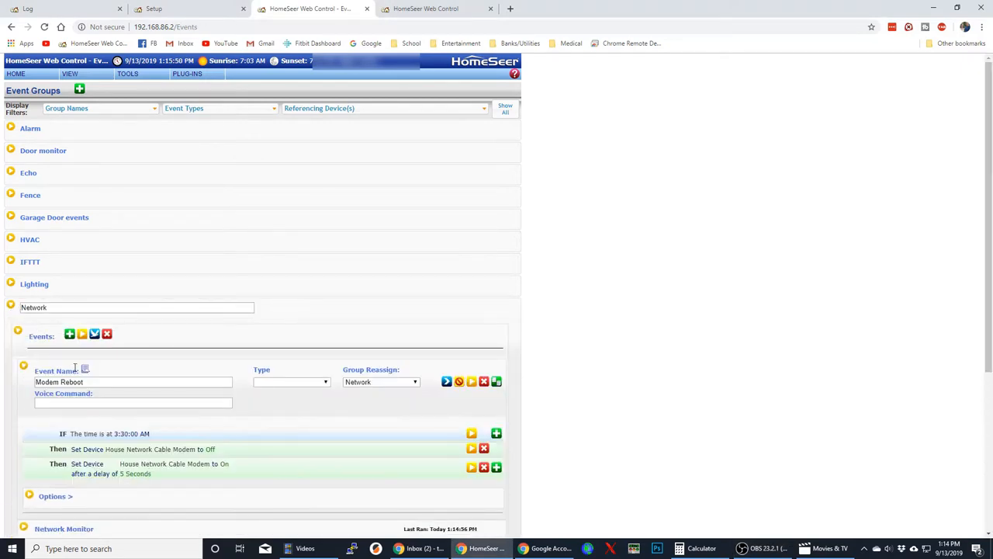
pyautogui.moveTo(187, 239)
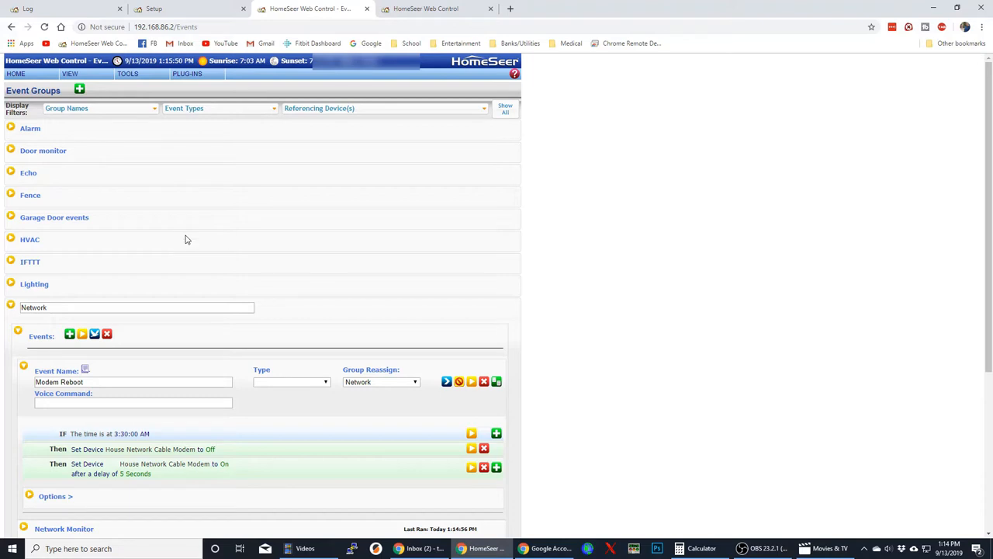